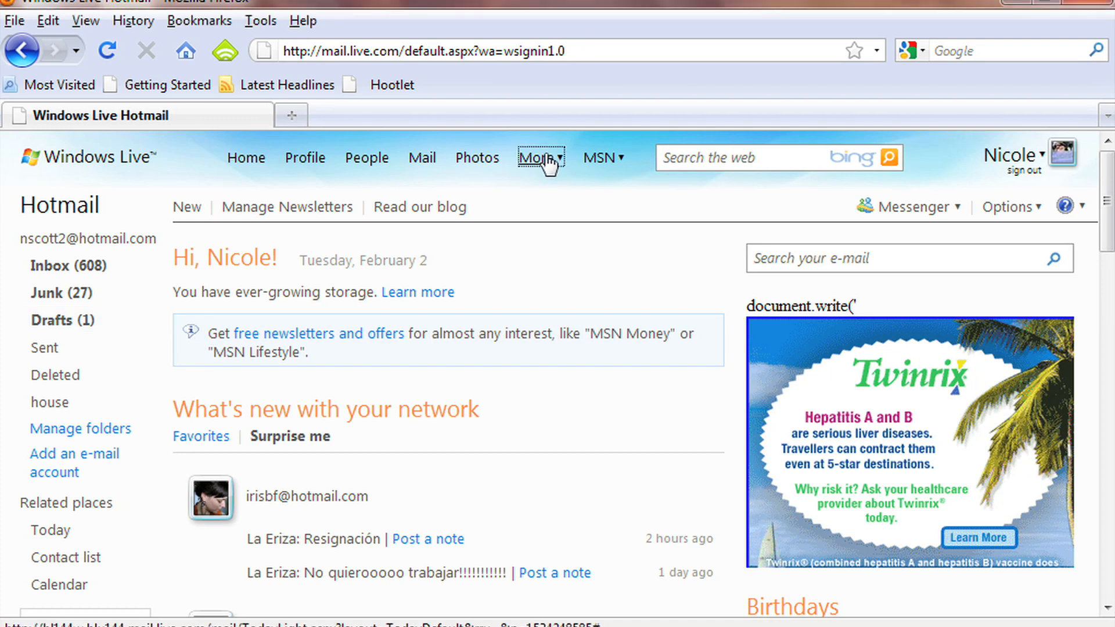
# - Go to Windows Live downloads via More and follow the Mail link on the Essentials page
pyautogui.click(536, 157)
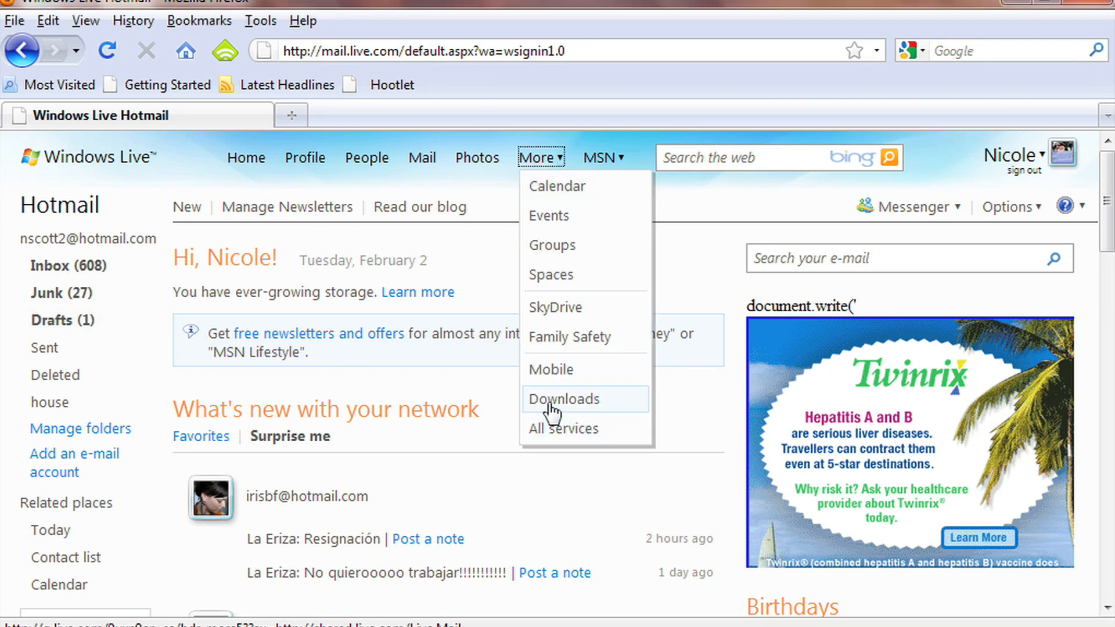
pyautogui.click(563, 398)
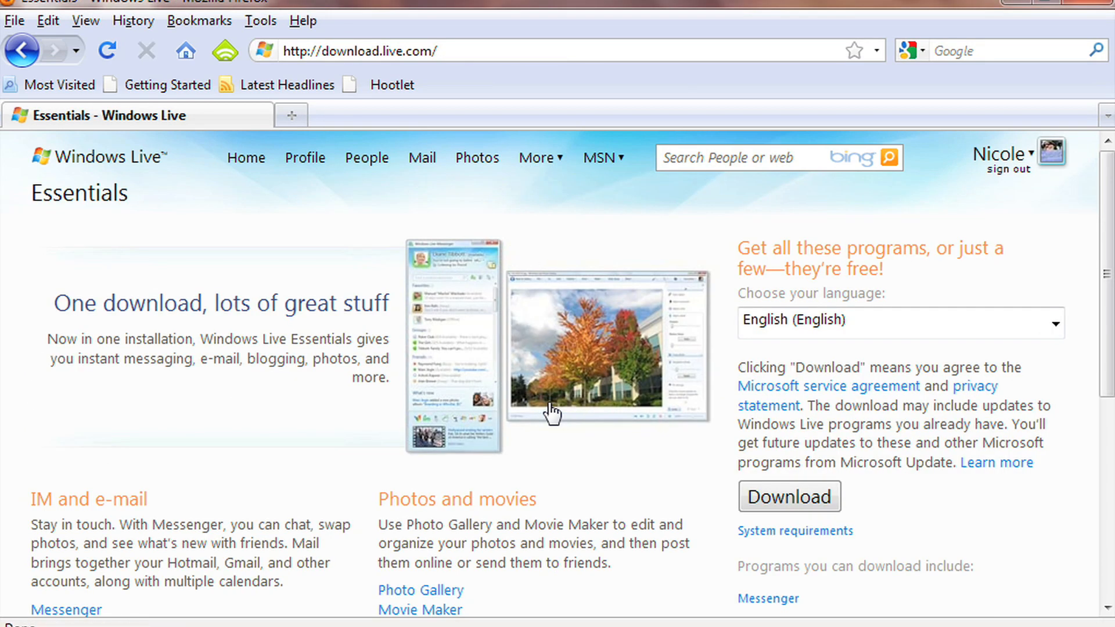
pyautogui.scroll(-3)
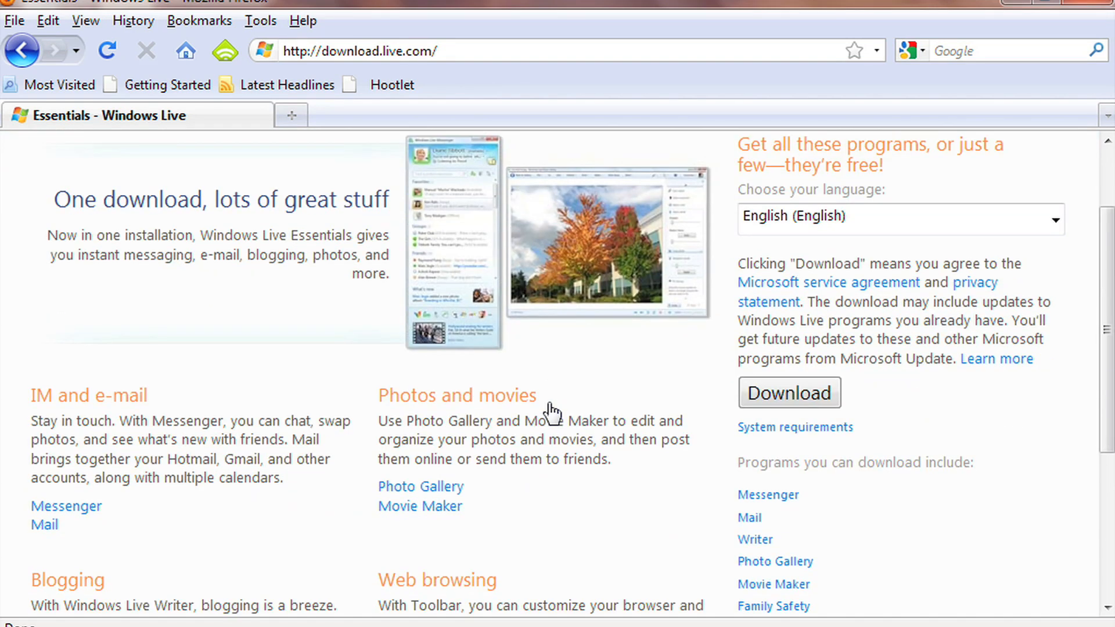
pyautogui.moveTo(216, 520)
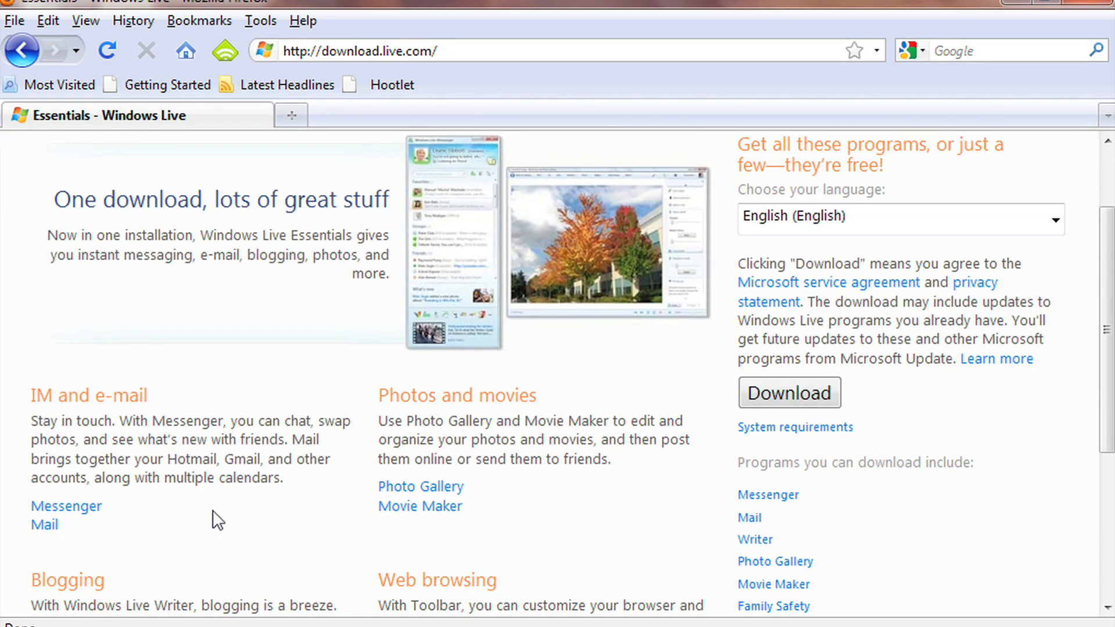
pyautogui.scroll(-3)
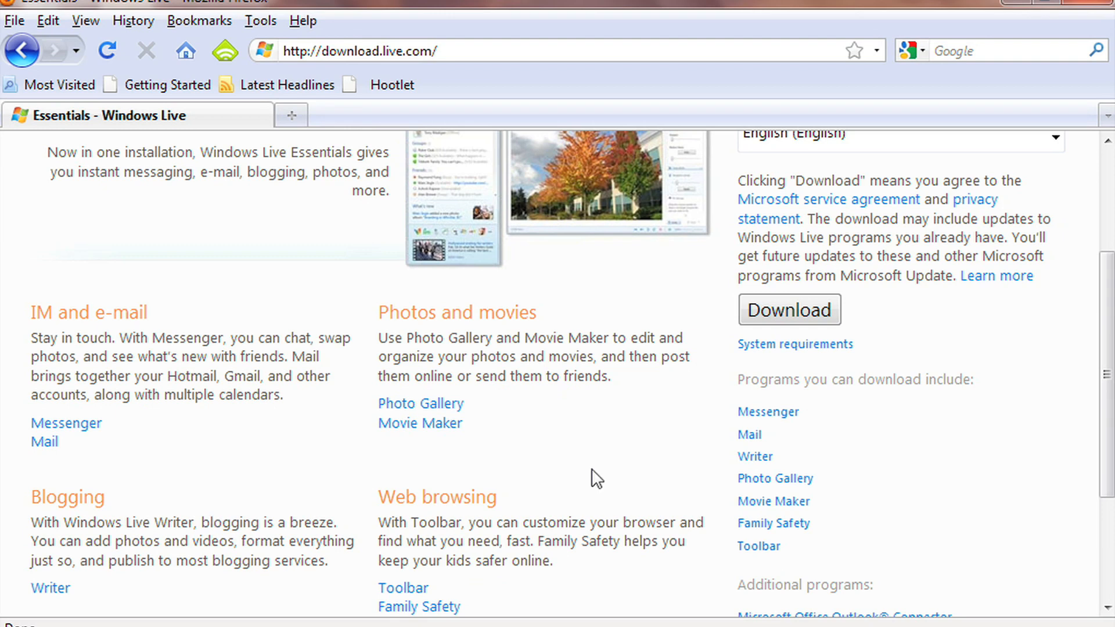
pyautogui.click(747, 434)
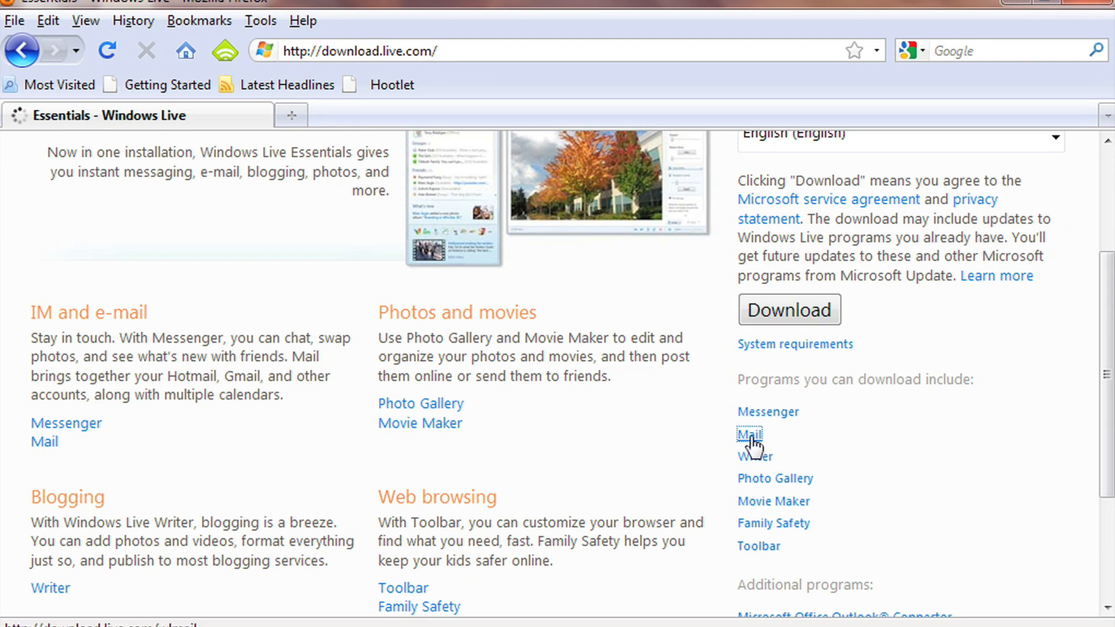
# - Start downloading Windows Live Mail from its download page
pyautogui.click(748, 434)
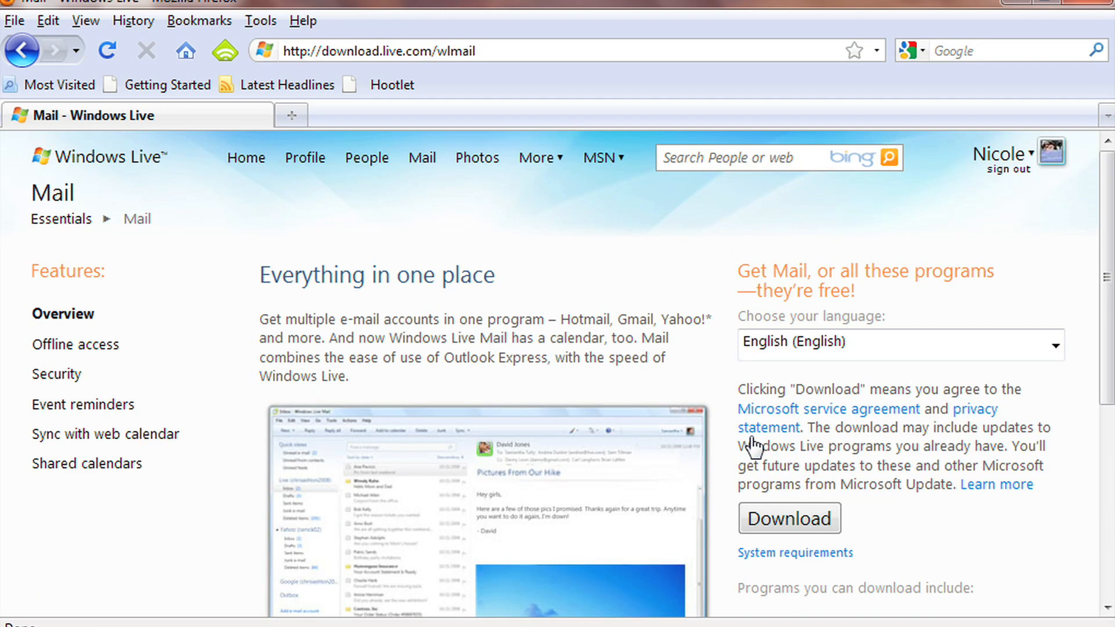
pyautogui.scroll(-3)
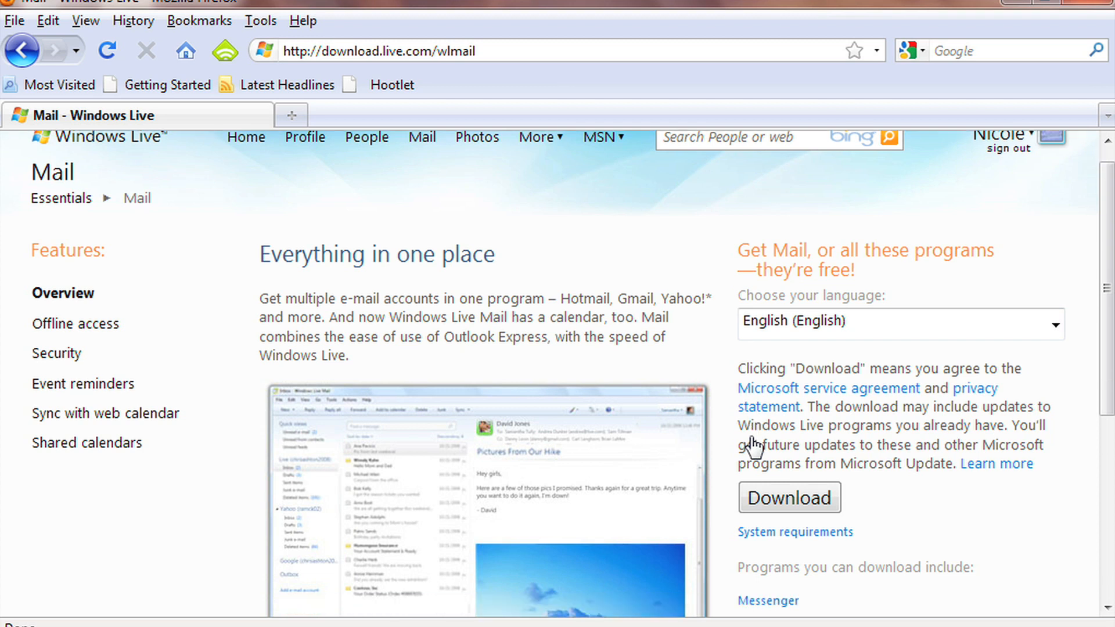
pyautogui.scroll(-3)
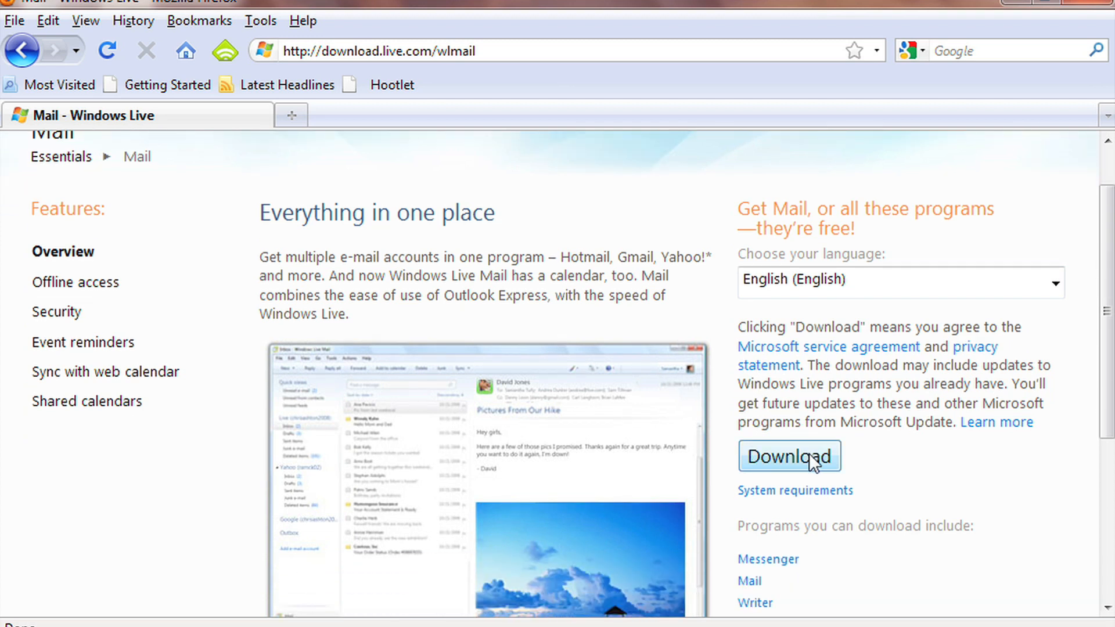
pyautogui.click(789, 455)
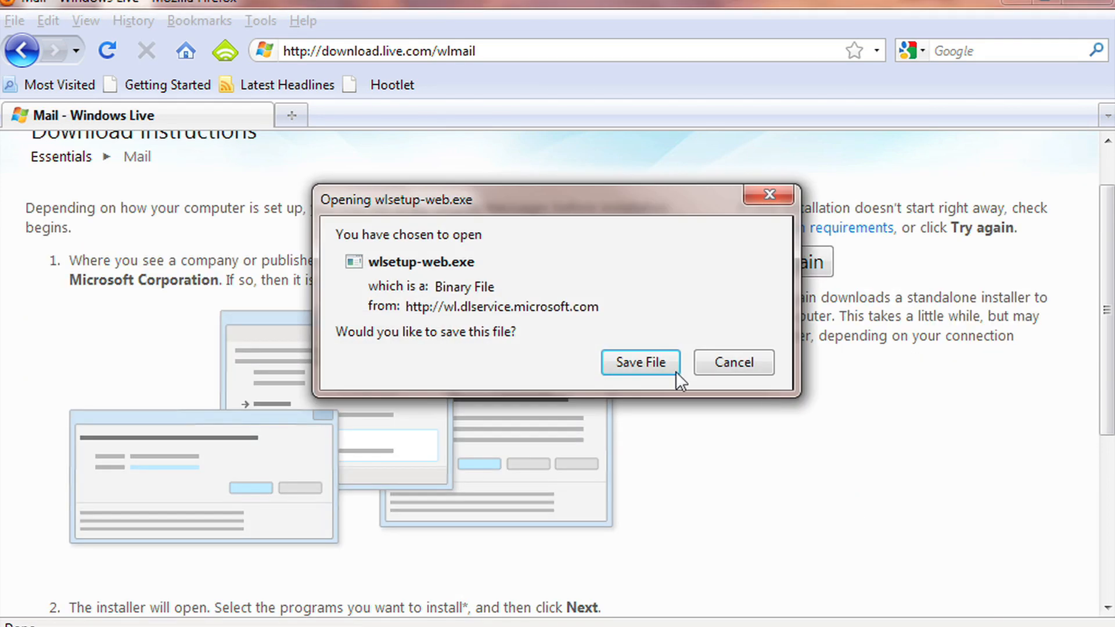
# - Save the setup file and run wlsetup-web(3).exe from the Downloads window
pyautogui.click(638, 361)
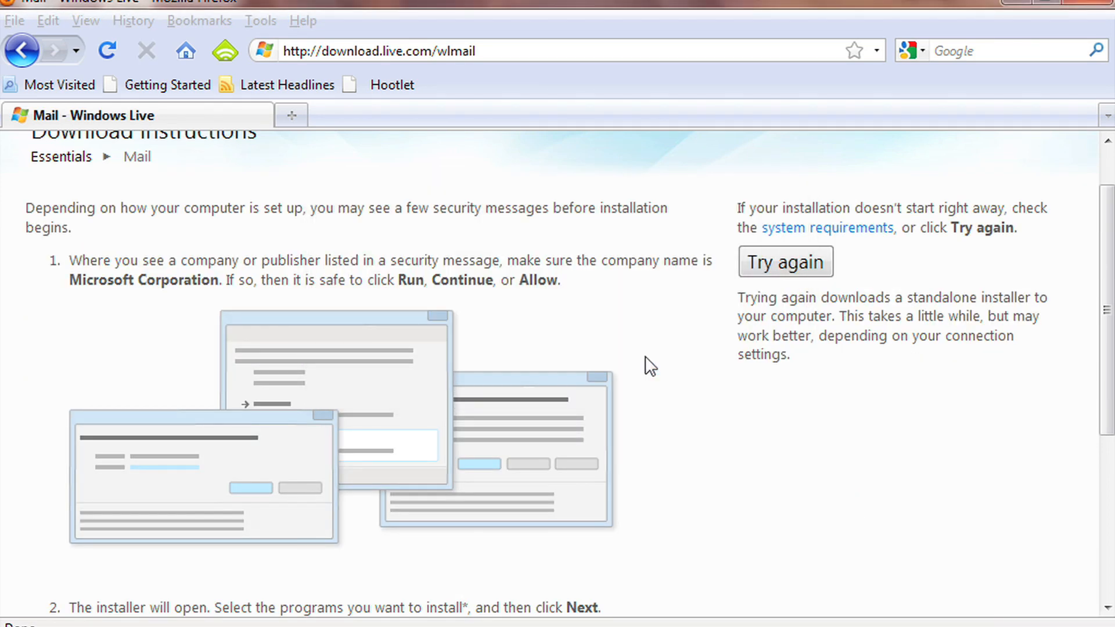
pyautogui.click(784, 261)
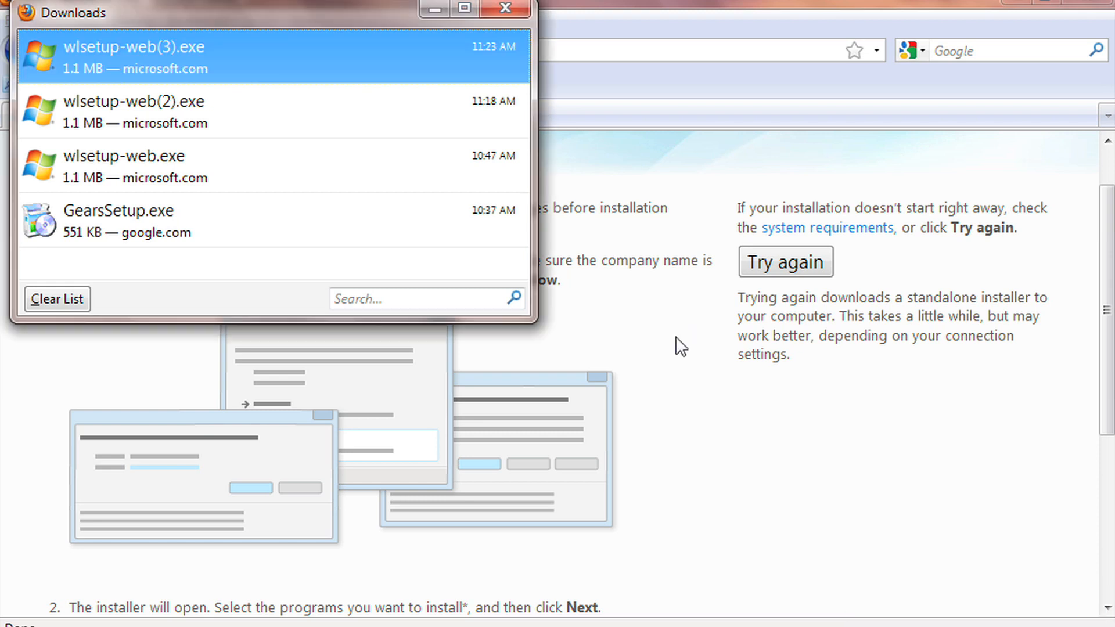
pyautogui.doubleClick(133, 47)
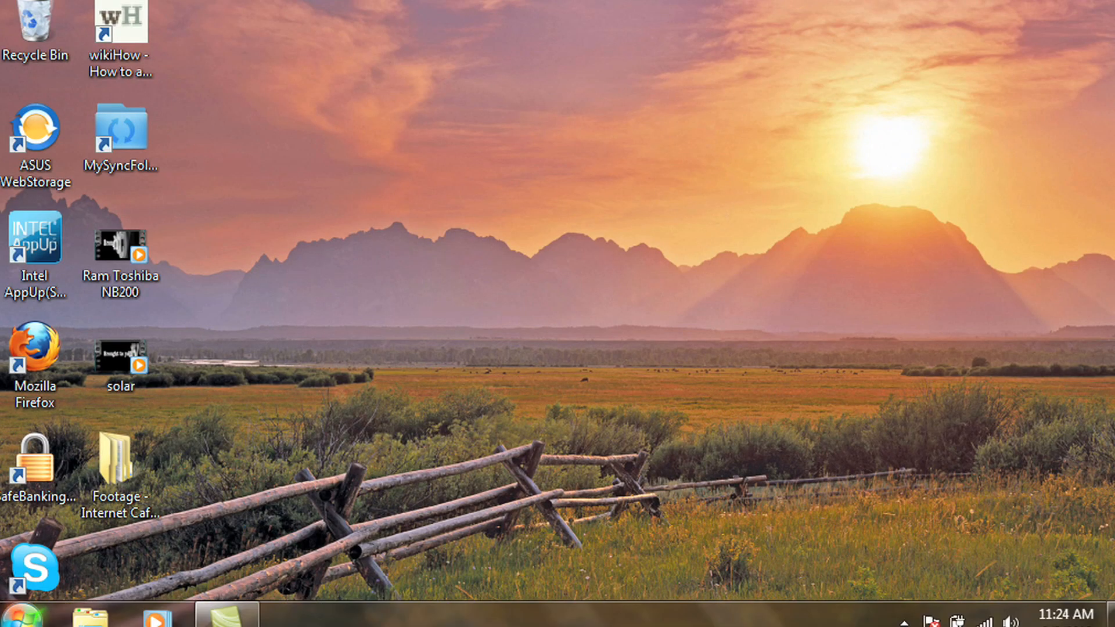
# - Expand the Windows Live folder under the Start menu's All Programs
pyautogui.click(22, 613)
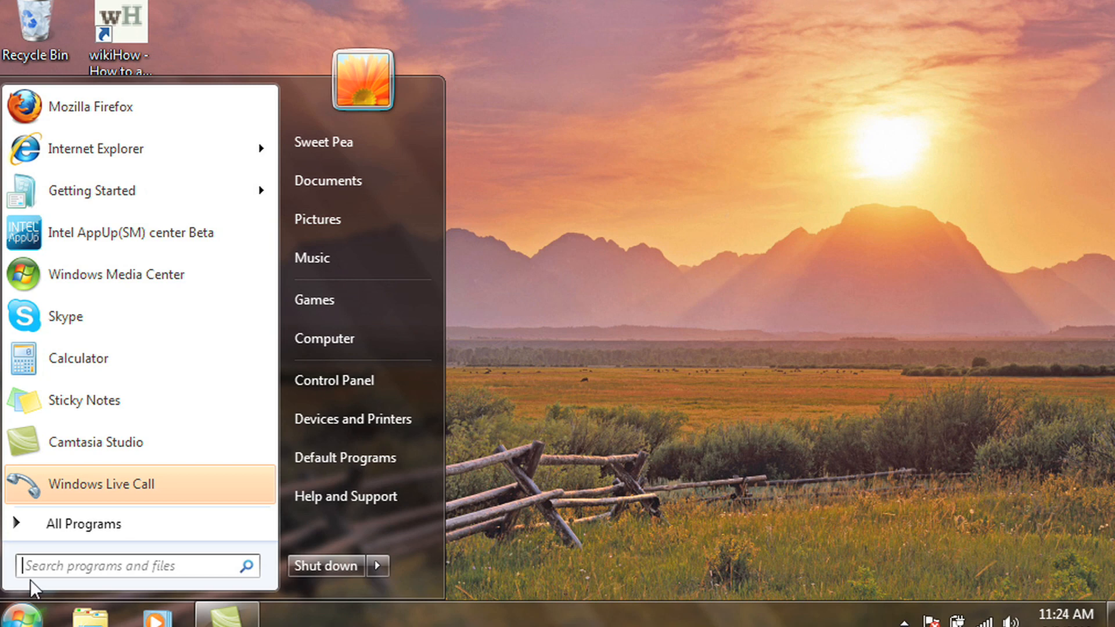
pyautogui.moveTo(81, 523)
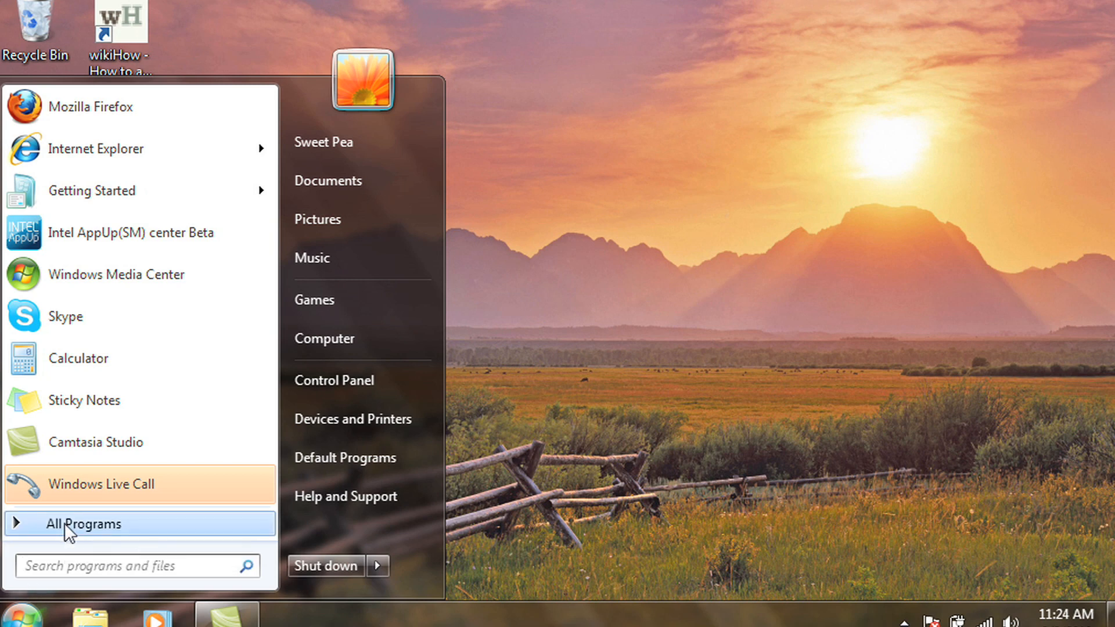
pyautogui.click(85, 523)
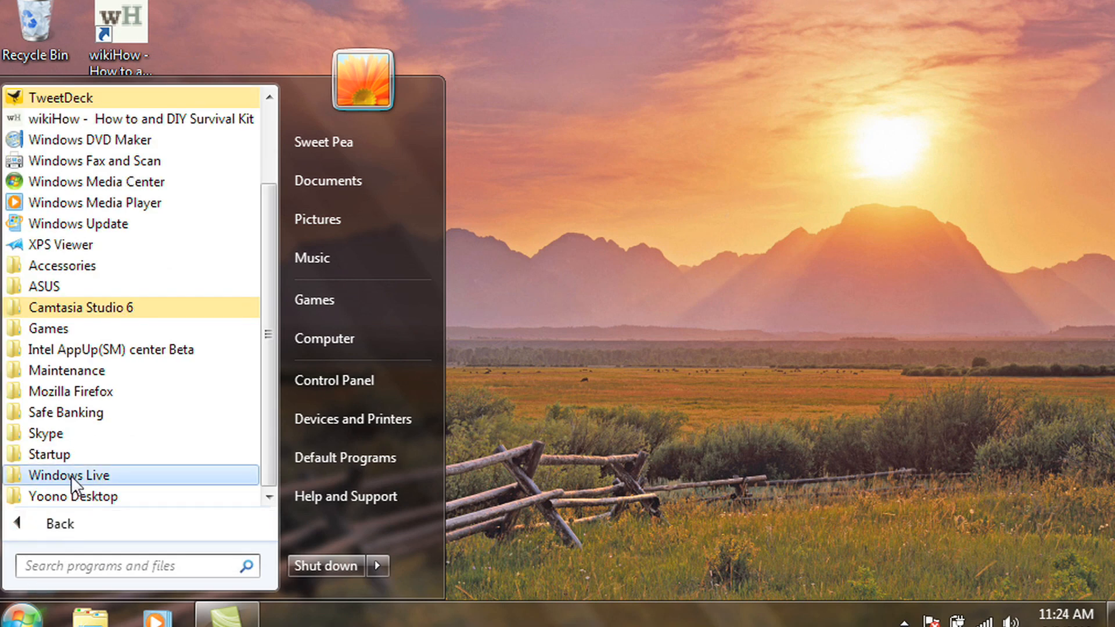
pyautogui.click(69, 475)
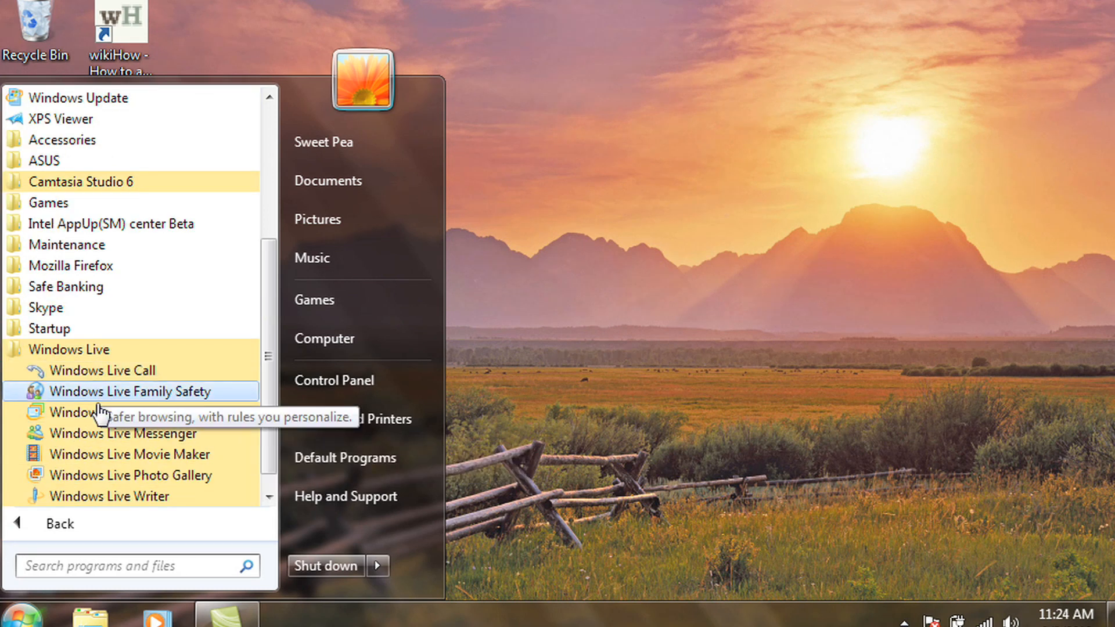
pyautogui.moveTo(107, 411)
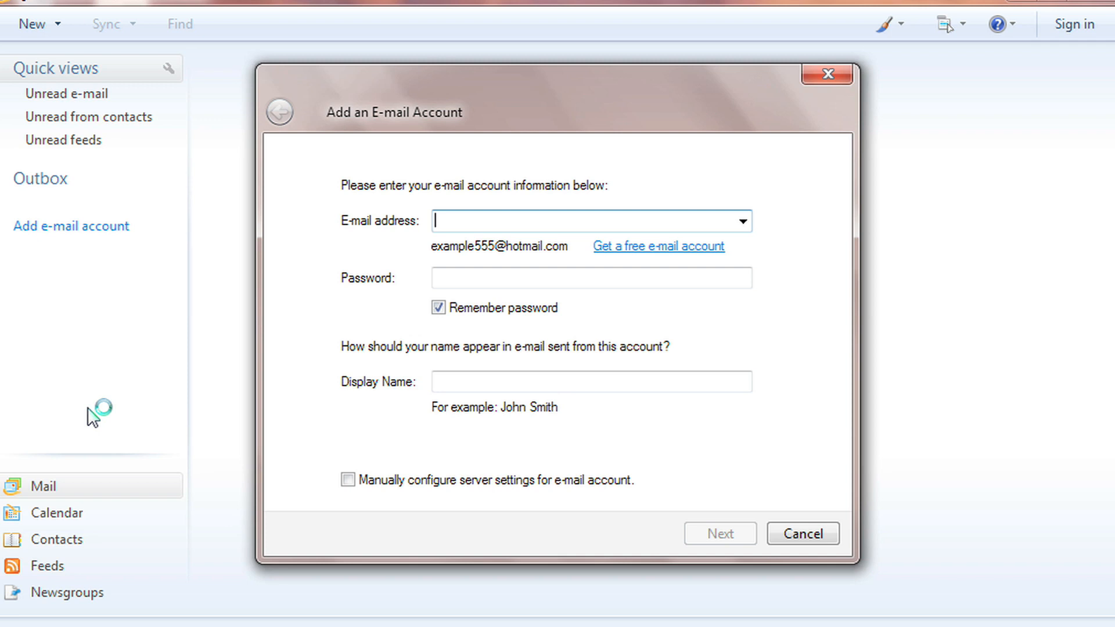
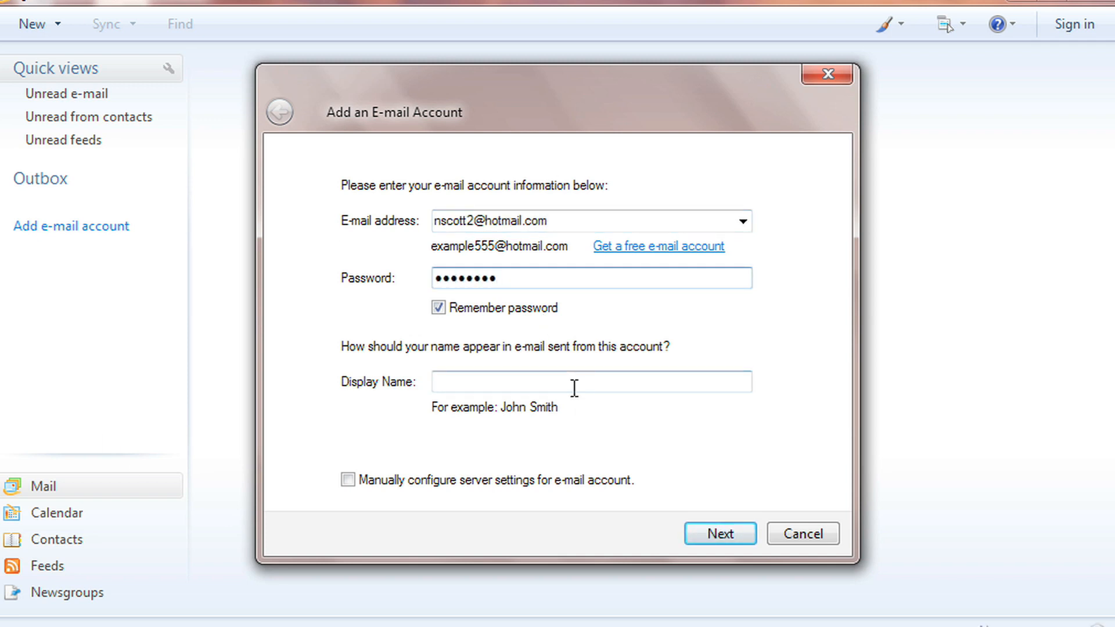
pyautogui.click(719, 533)
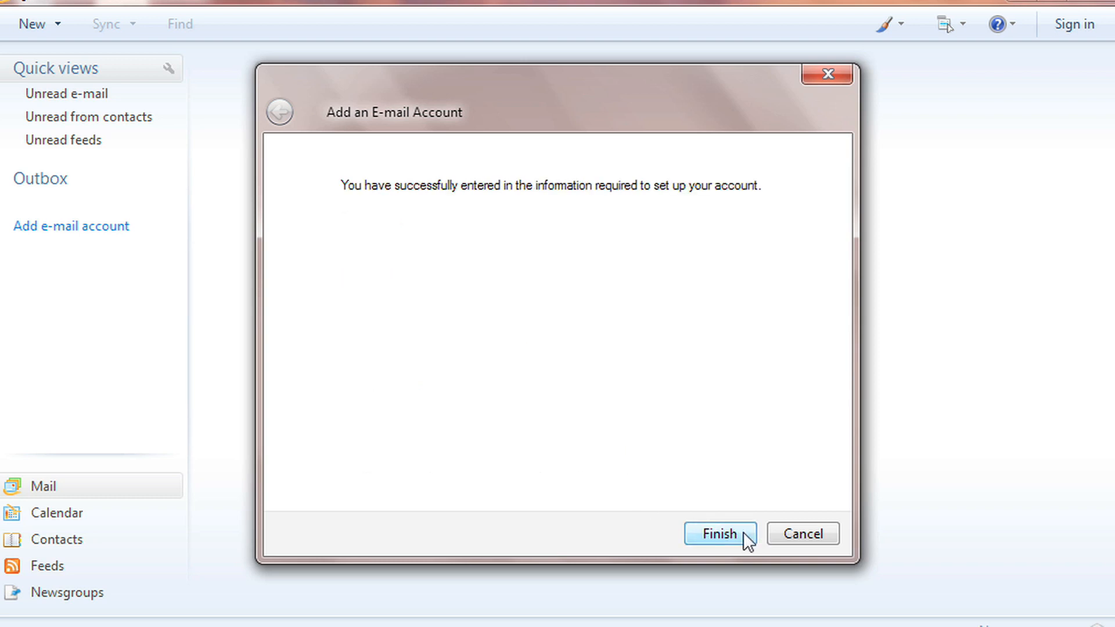
pyautogui.click(718, 532)
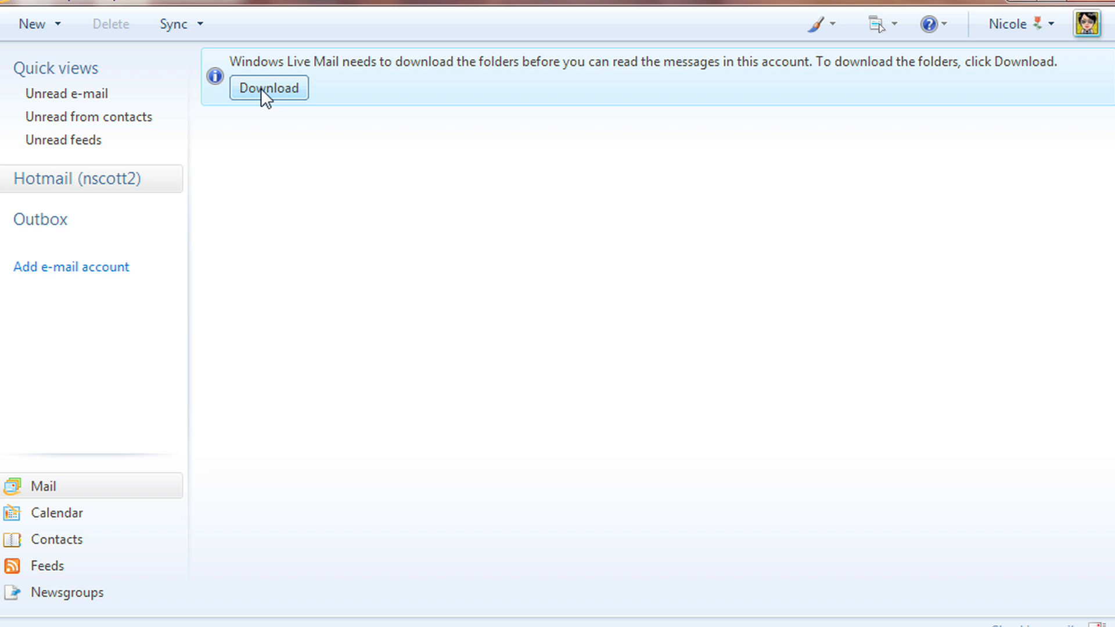
# - Download the Hotmail account's folders and open its Inbox
pyautogui.click(269, 88)
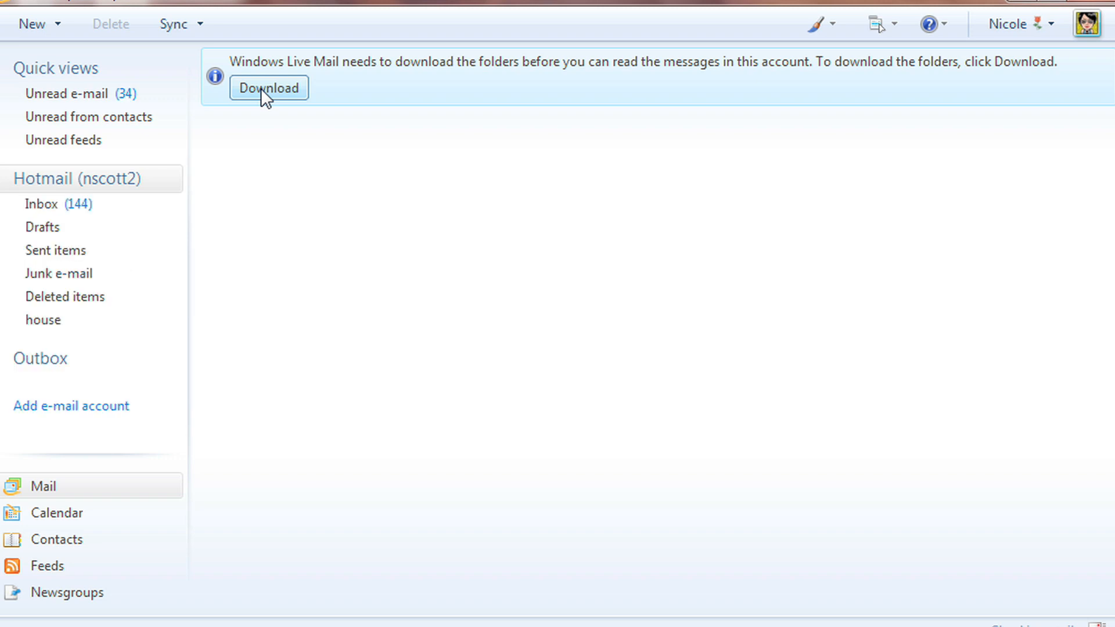
pyautogui.click(268, 88)
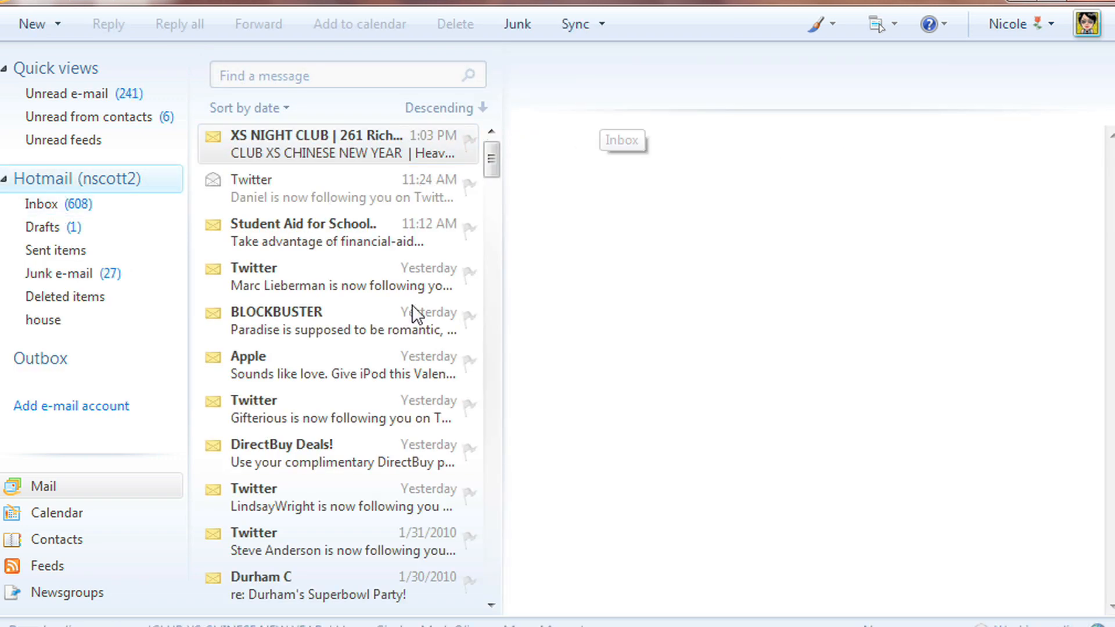
pyautogui.click(341, 143)
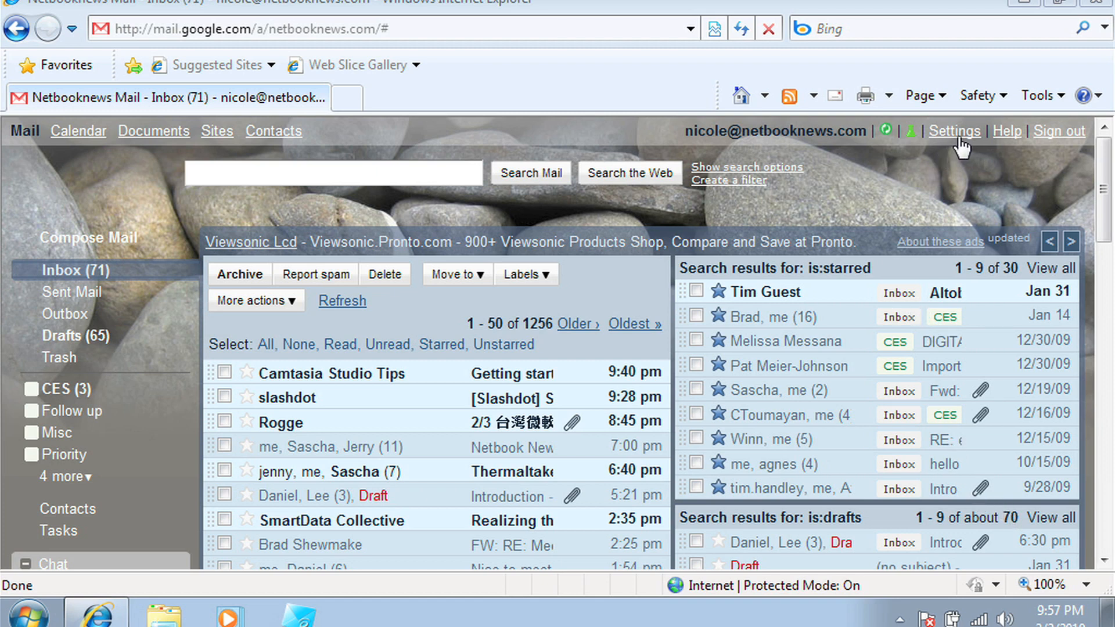
# - Open Gmail Settings and switch to the Offline tab
pyautogui.click(953, 131)
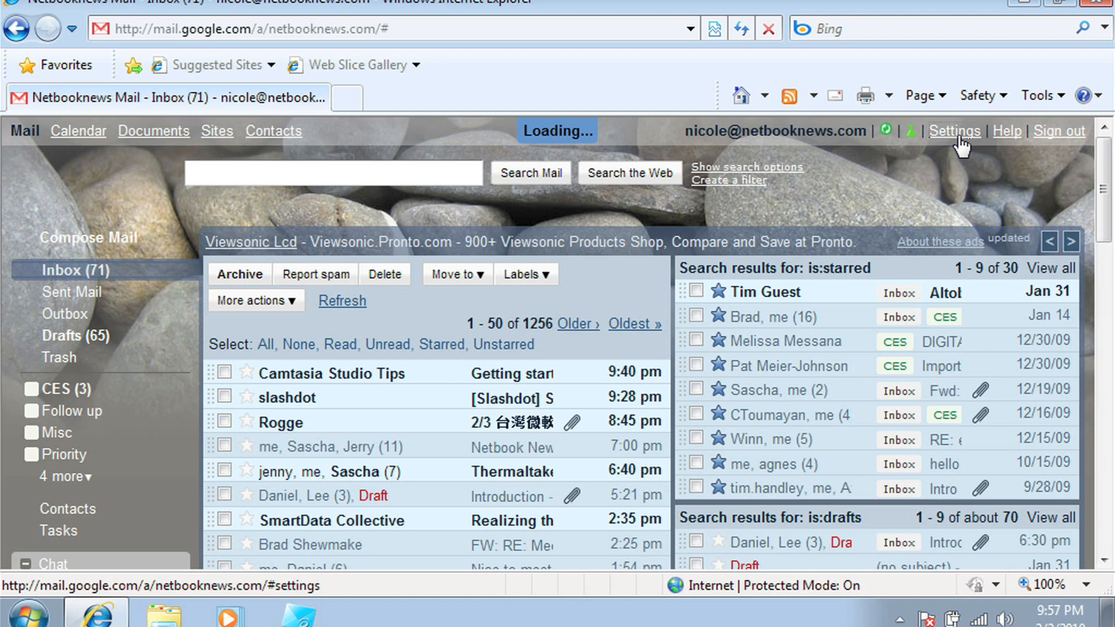
pyautogui.click(953, 131)
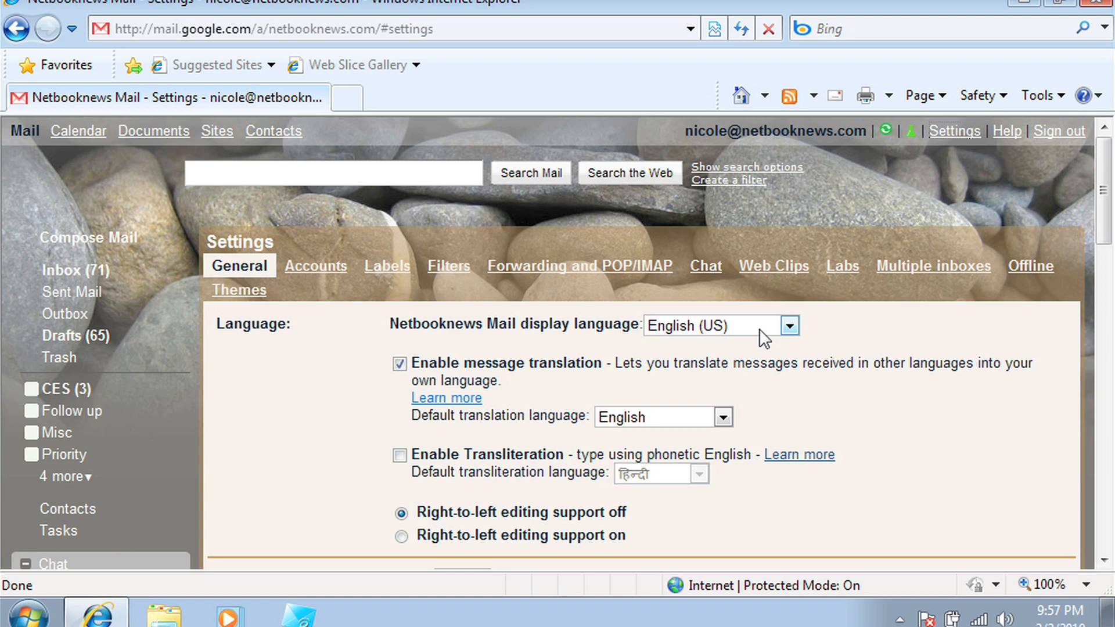
pyautogui.moveTo(1028, 286)
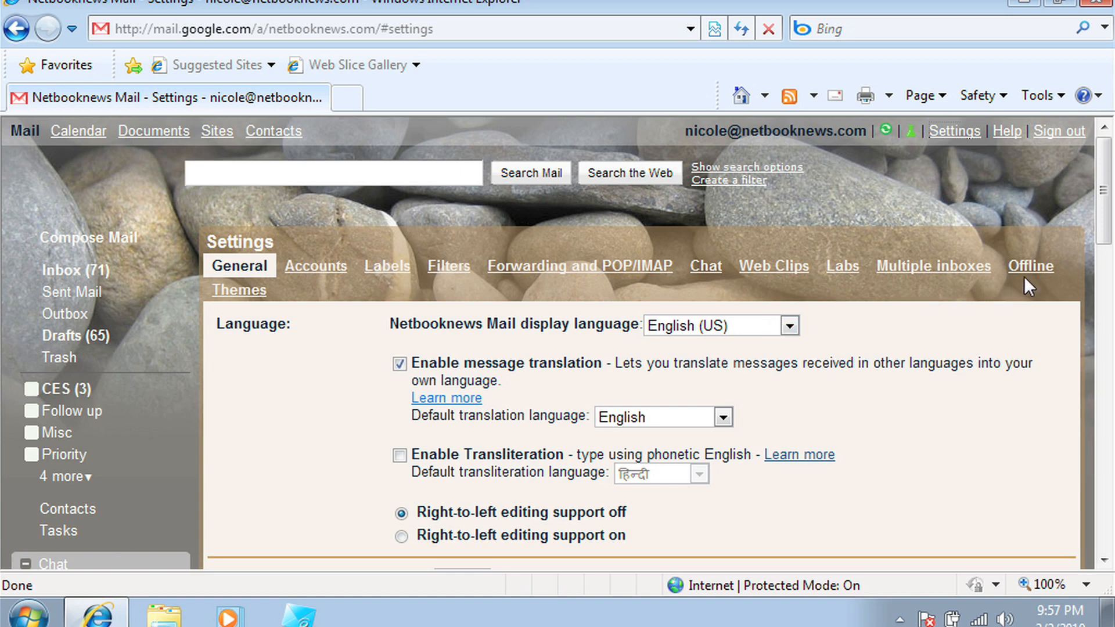
pyautogui.click(1028, 266)
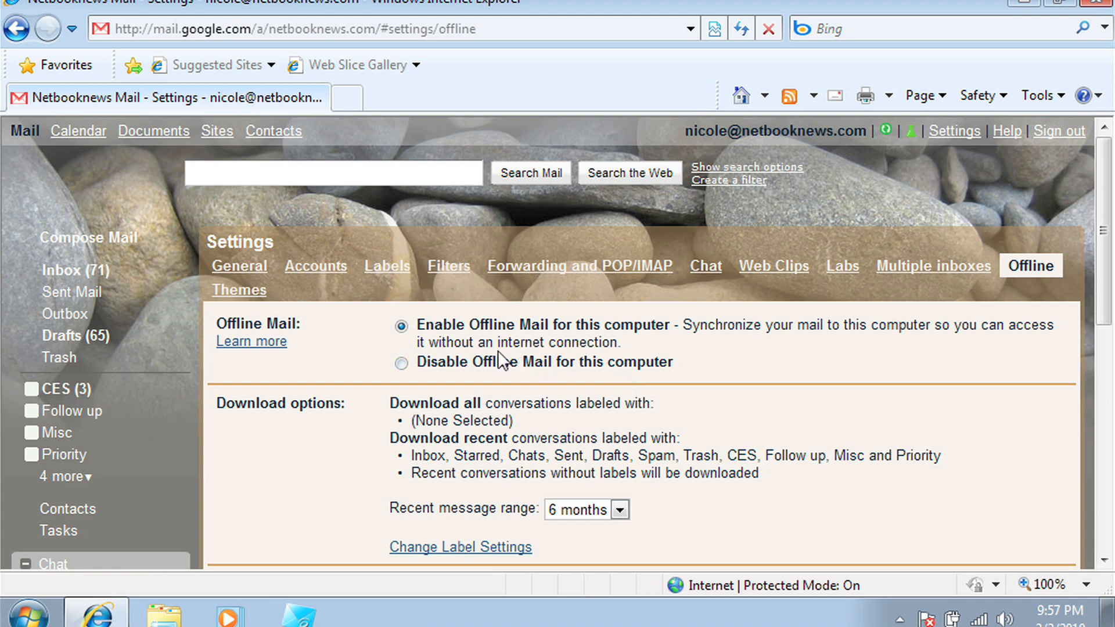
# - Re-select Enable Offline Mail for this computer and review the remaining offline options
pyautogui.click(401, 362)
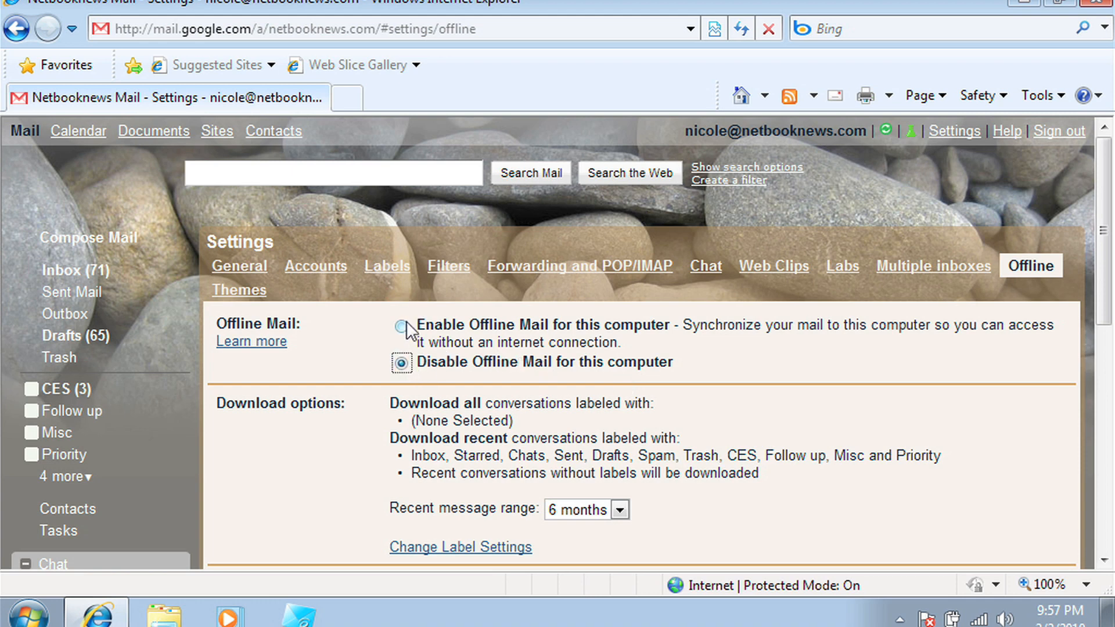
pyautogui.click(401, 326)
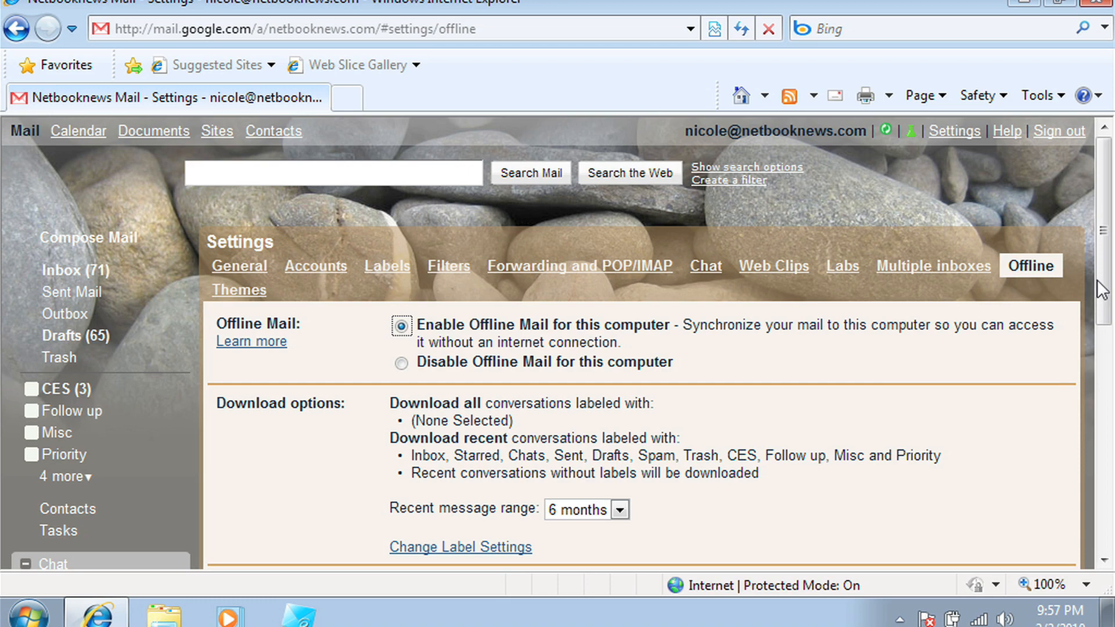
pyautogui.scroll(-3)
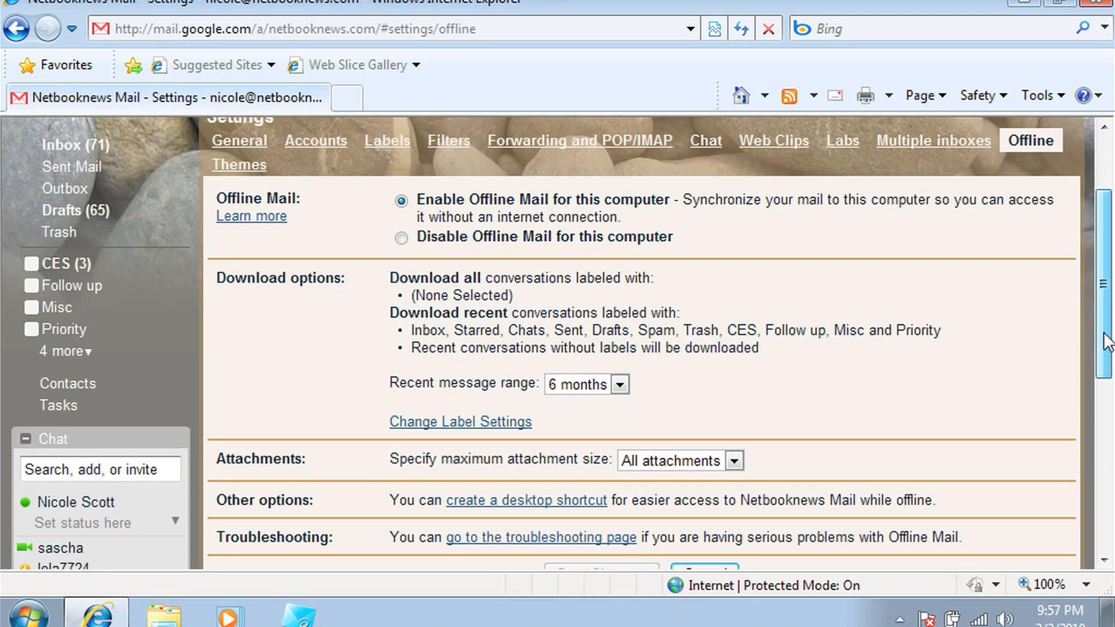
pyautogui.scroll(-3)
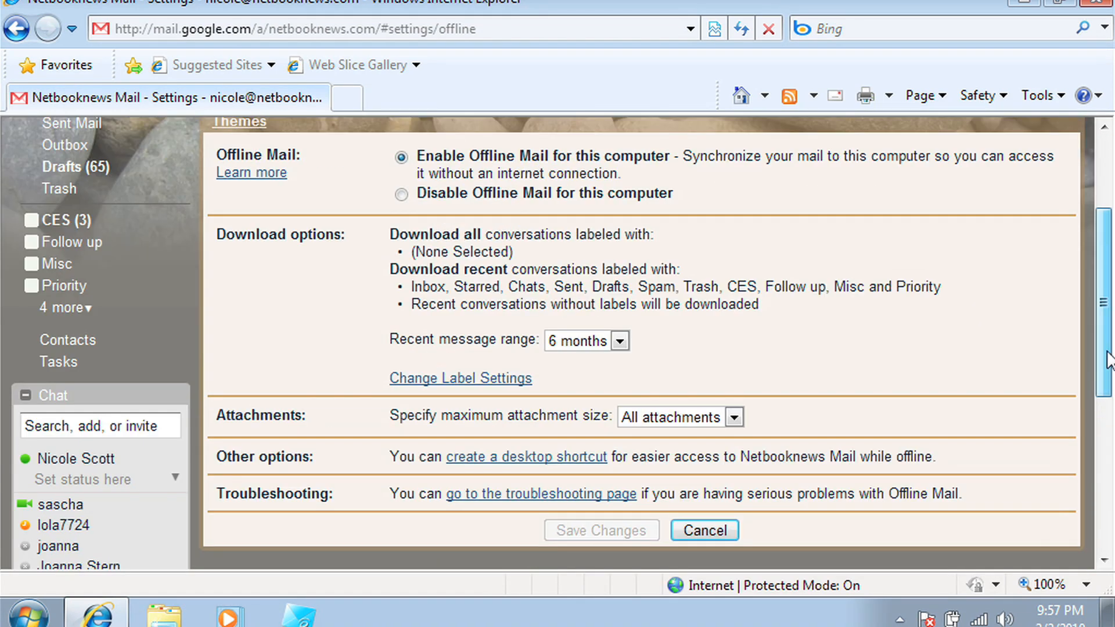